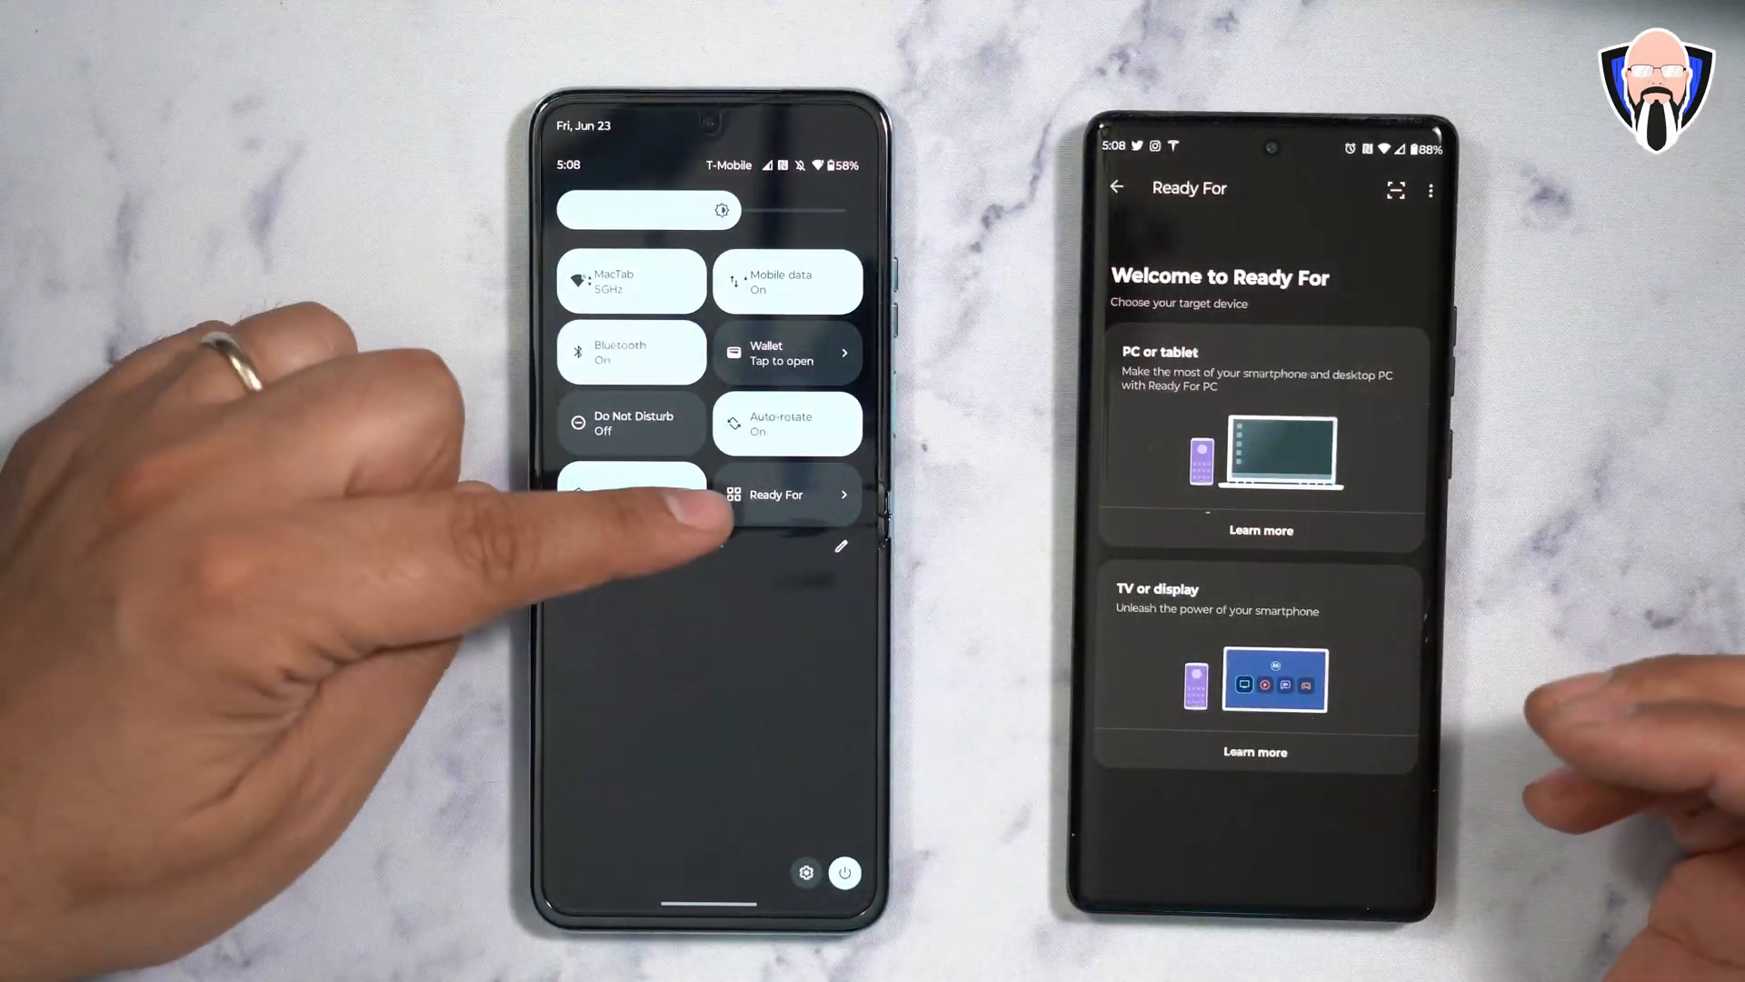
Launch Ready For on the Razr from Quick Settings to reach its welcome screen
click(787, 494)
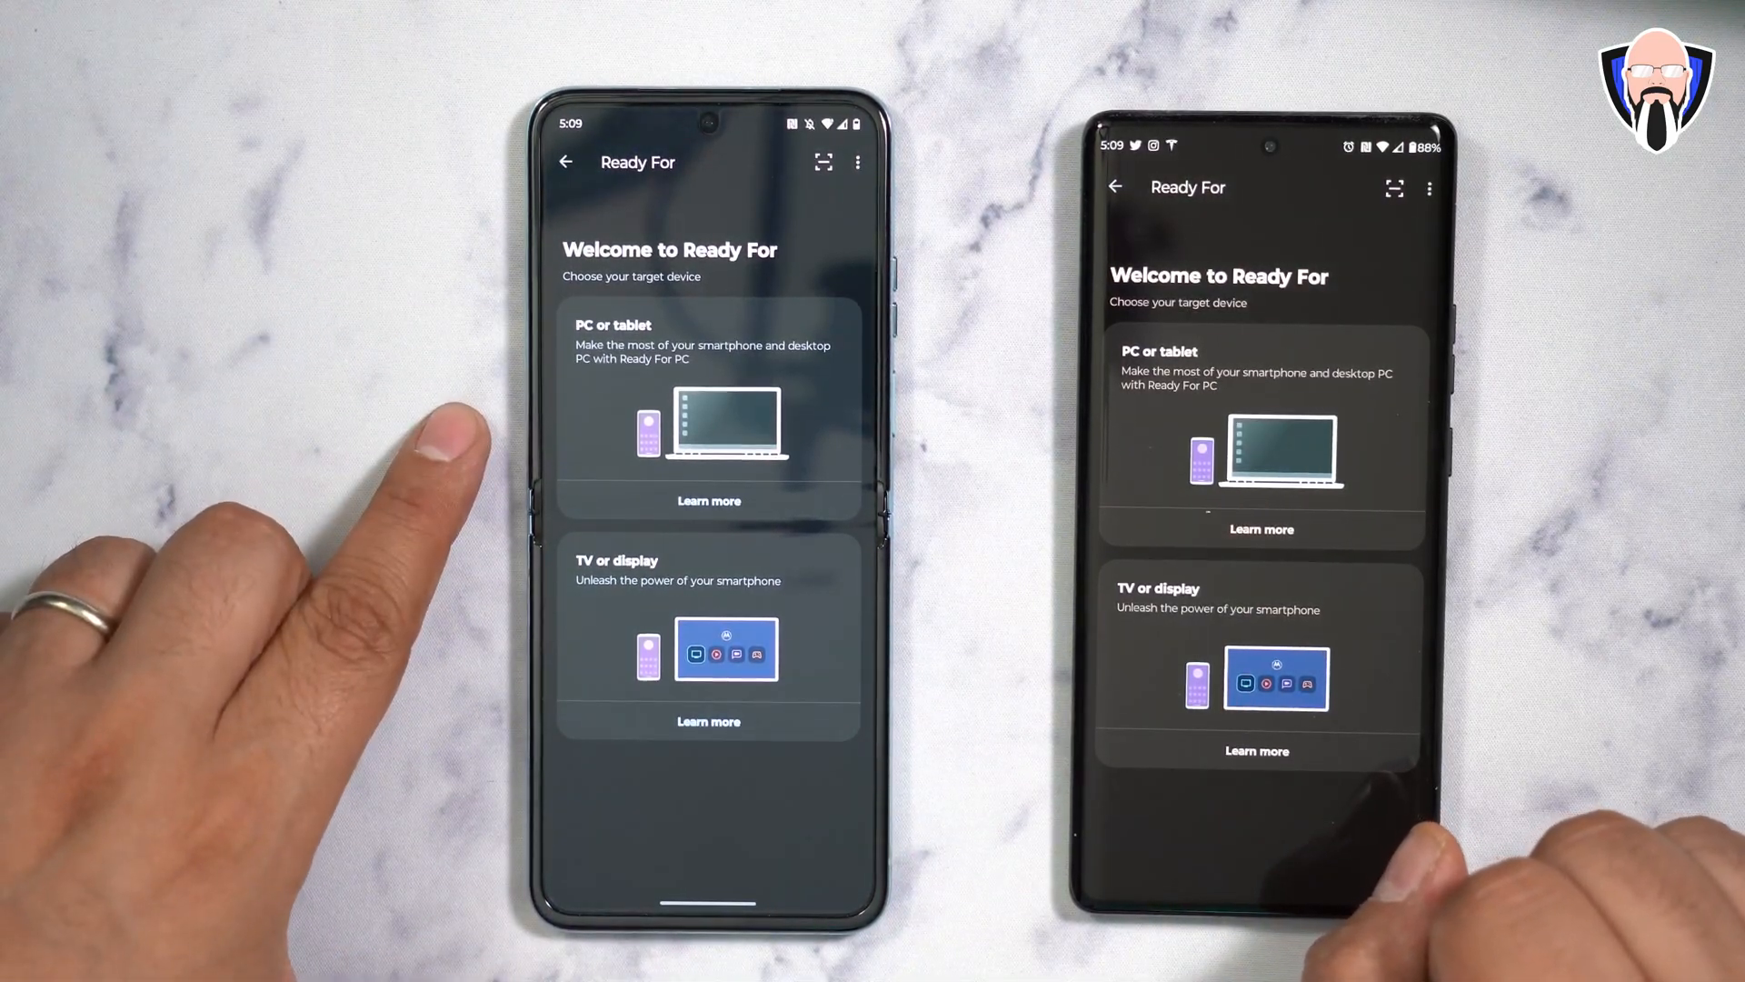
mouse_move(334, 612)
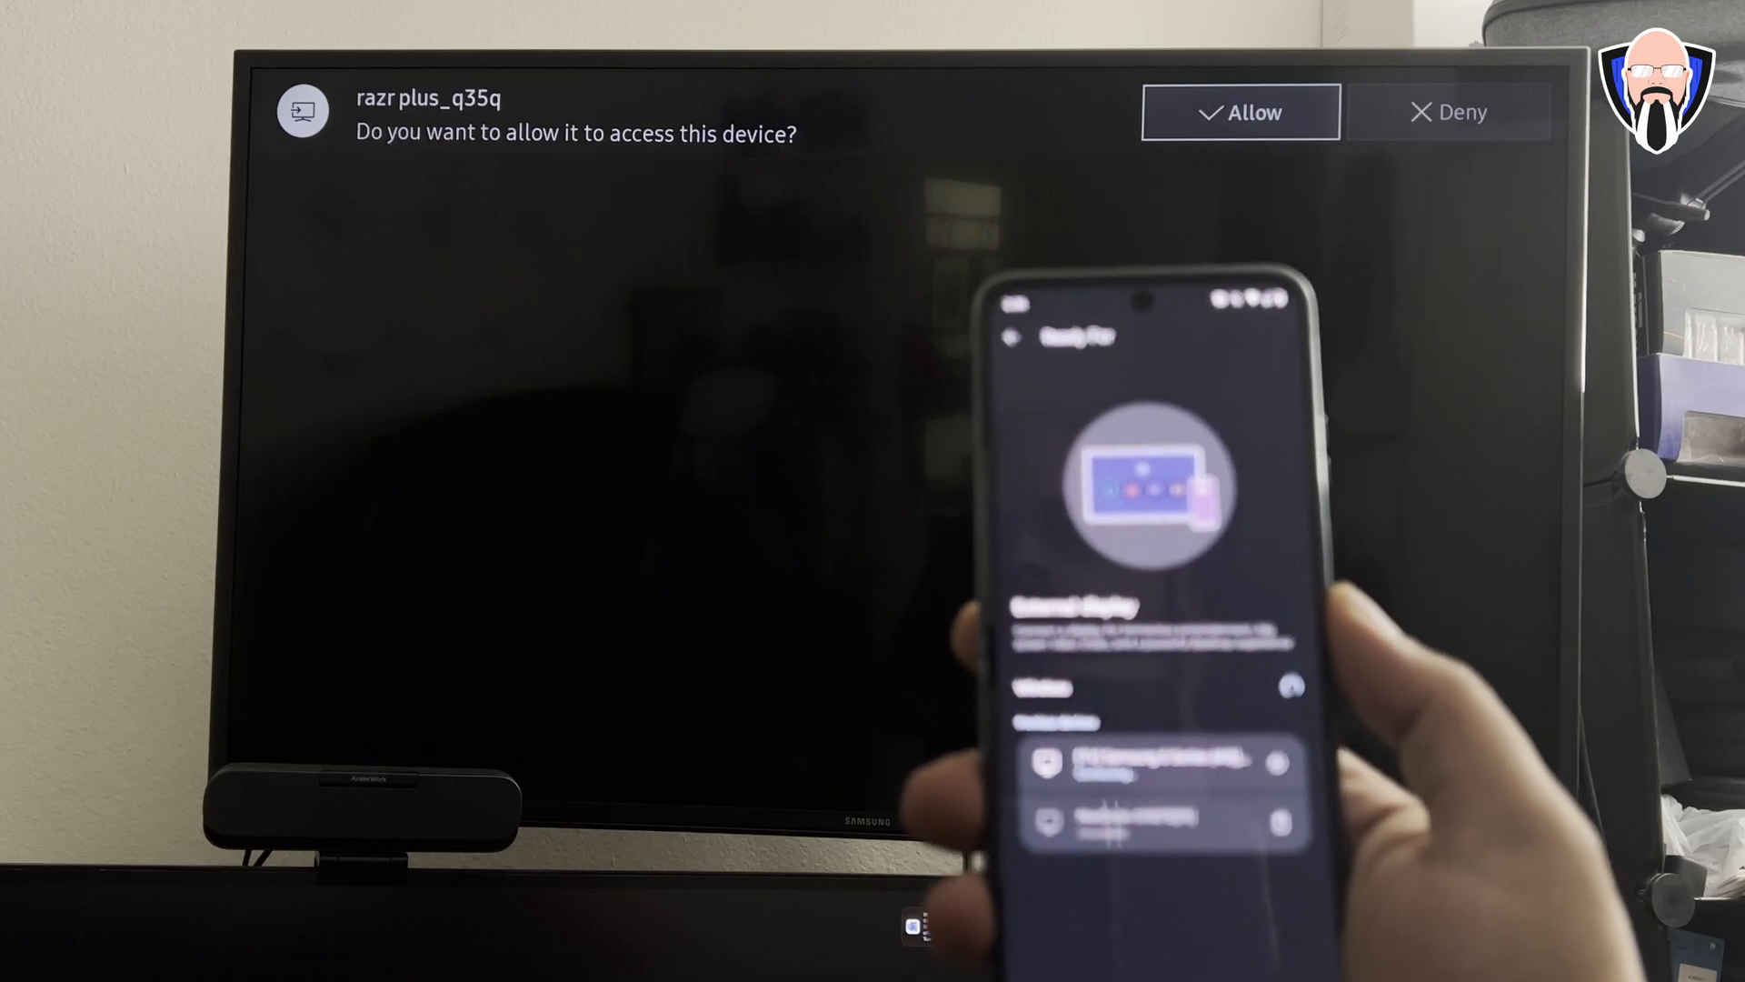
Allow the Razr access on the Samsung TV so YouTube mirrors full screen
click(1239, 111)
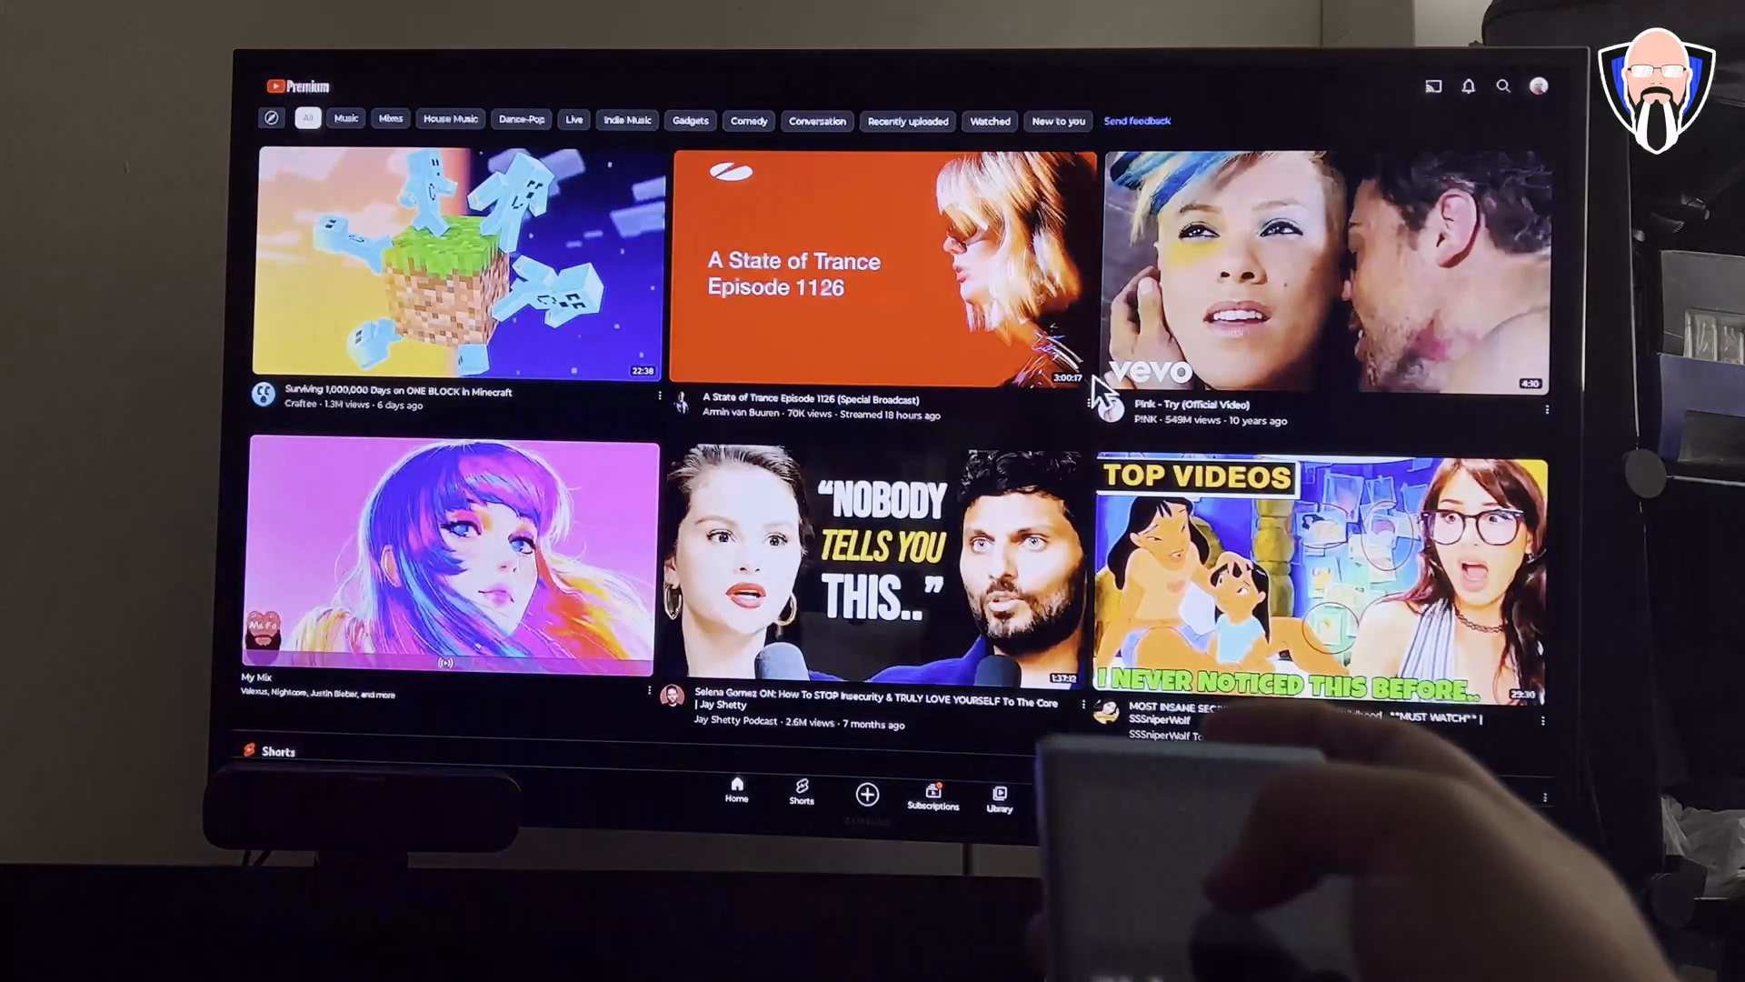
mouse_move(1169, 140)
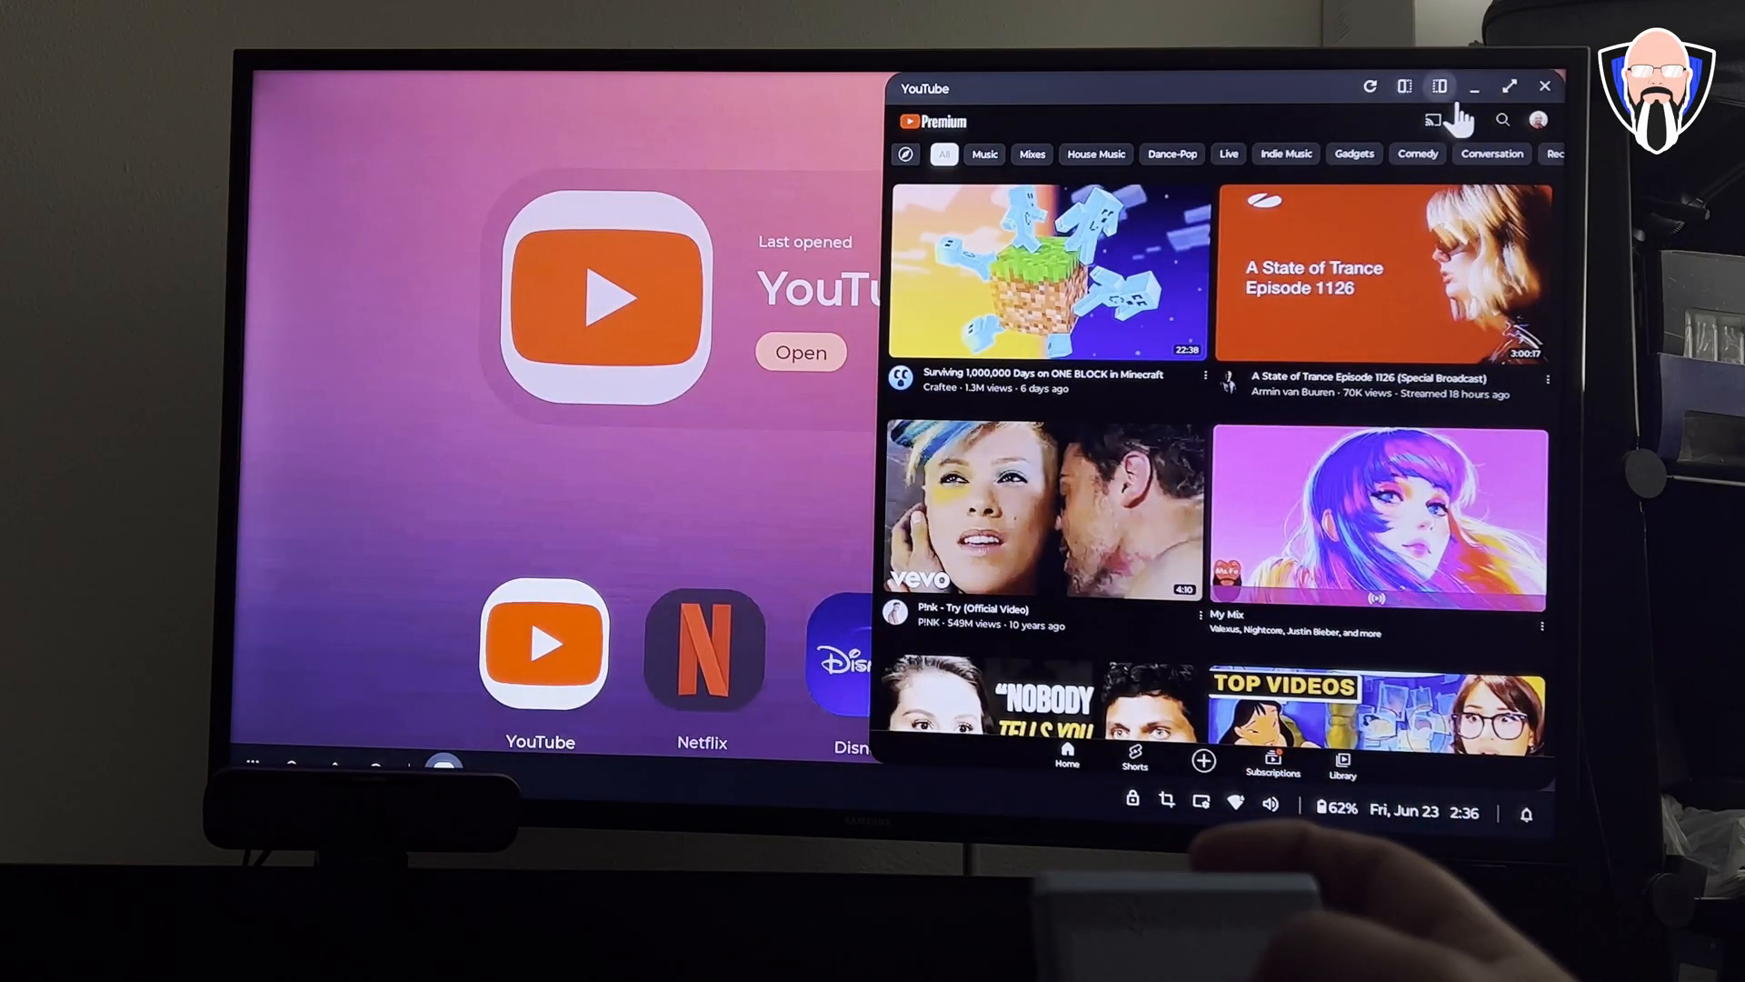
click(1509, 86)
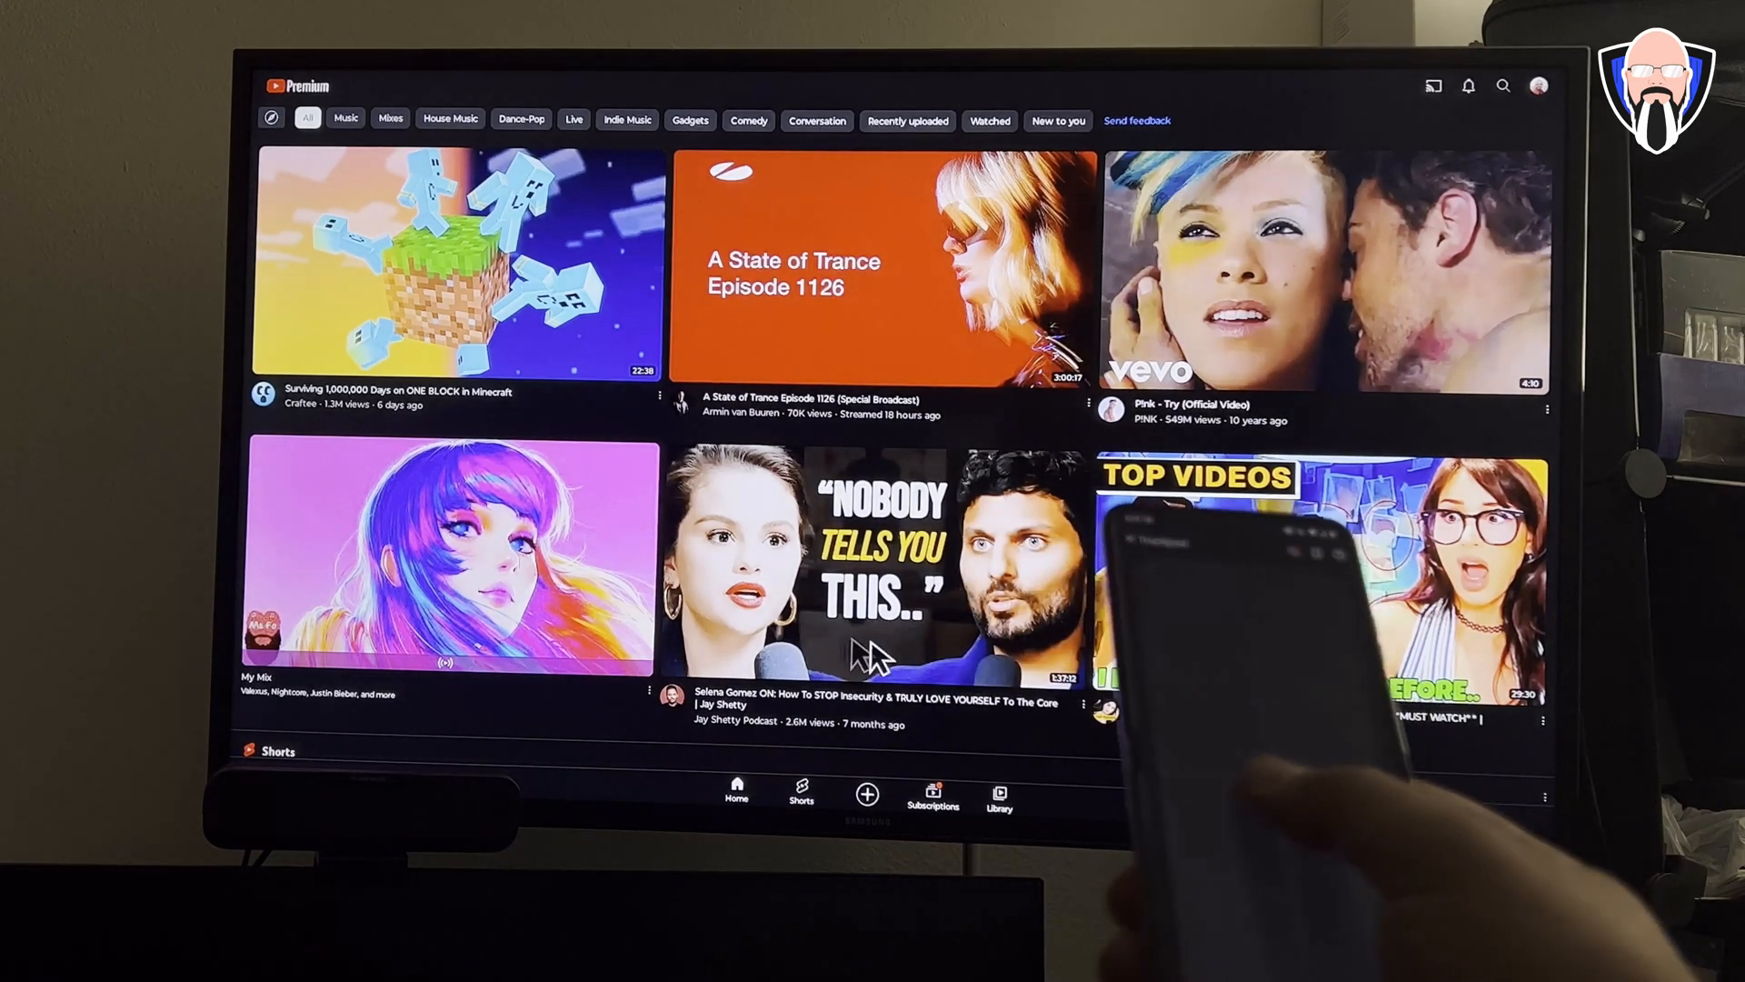
mouse_move(880, 394)
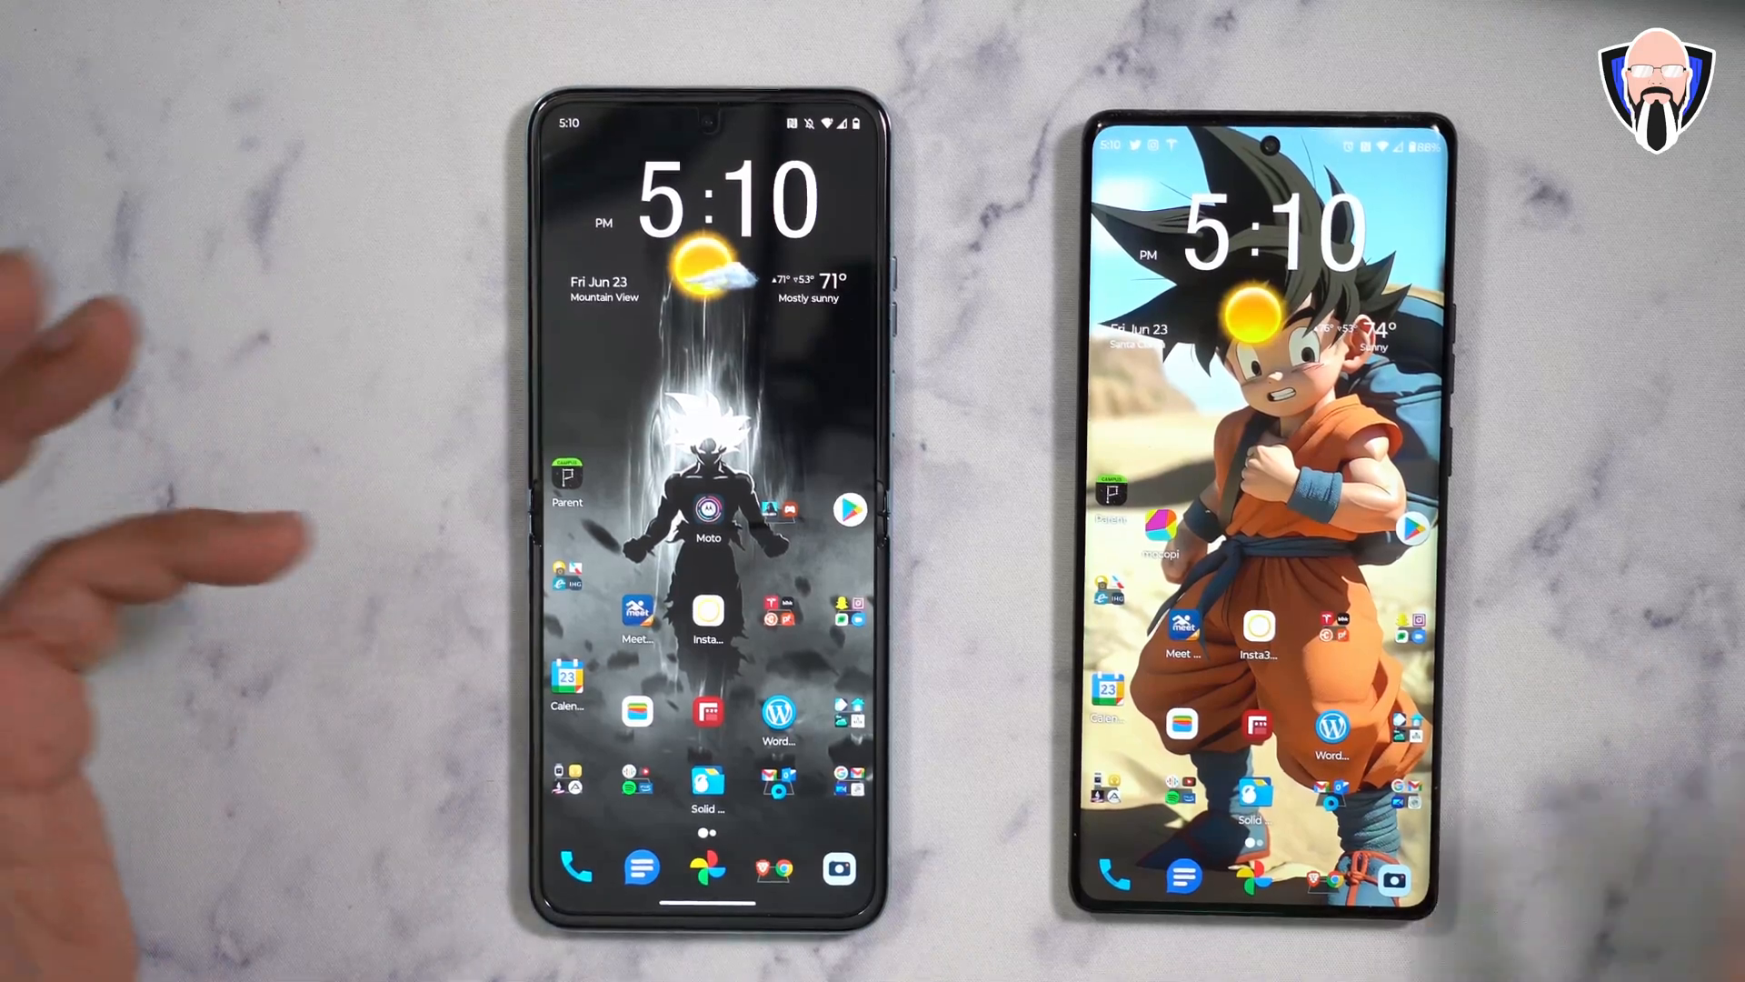
mouse_move(222, 691)
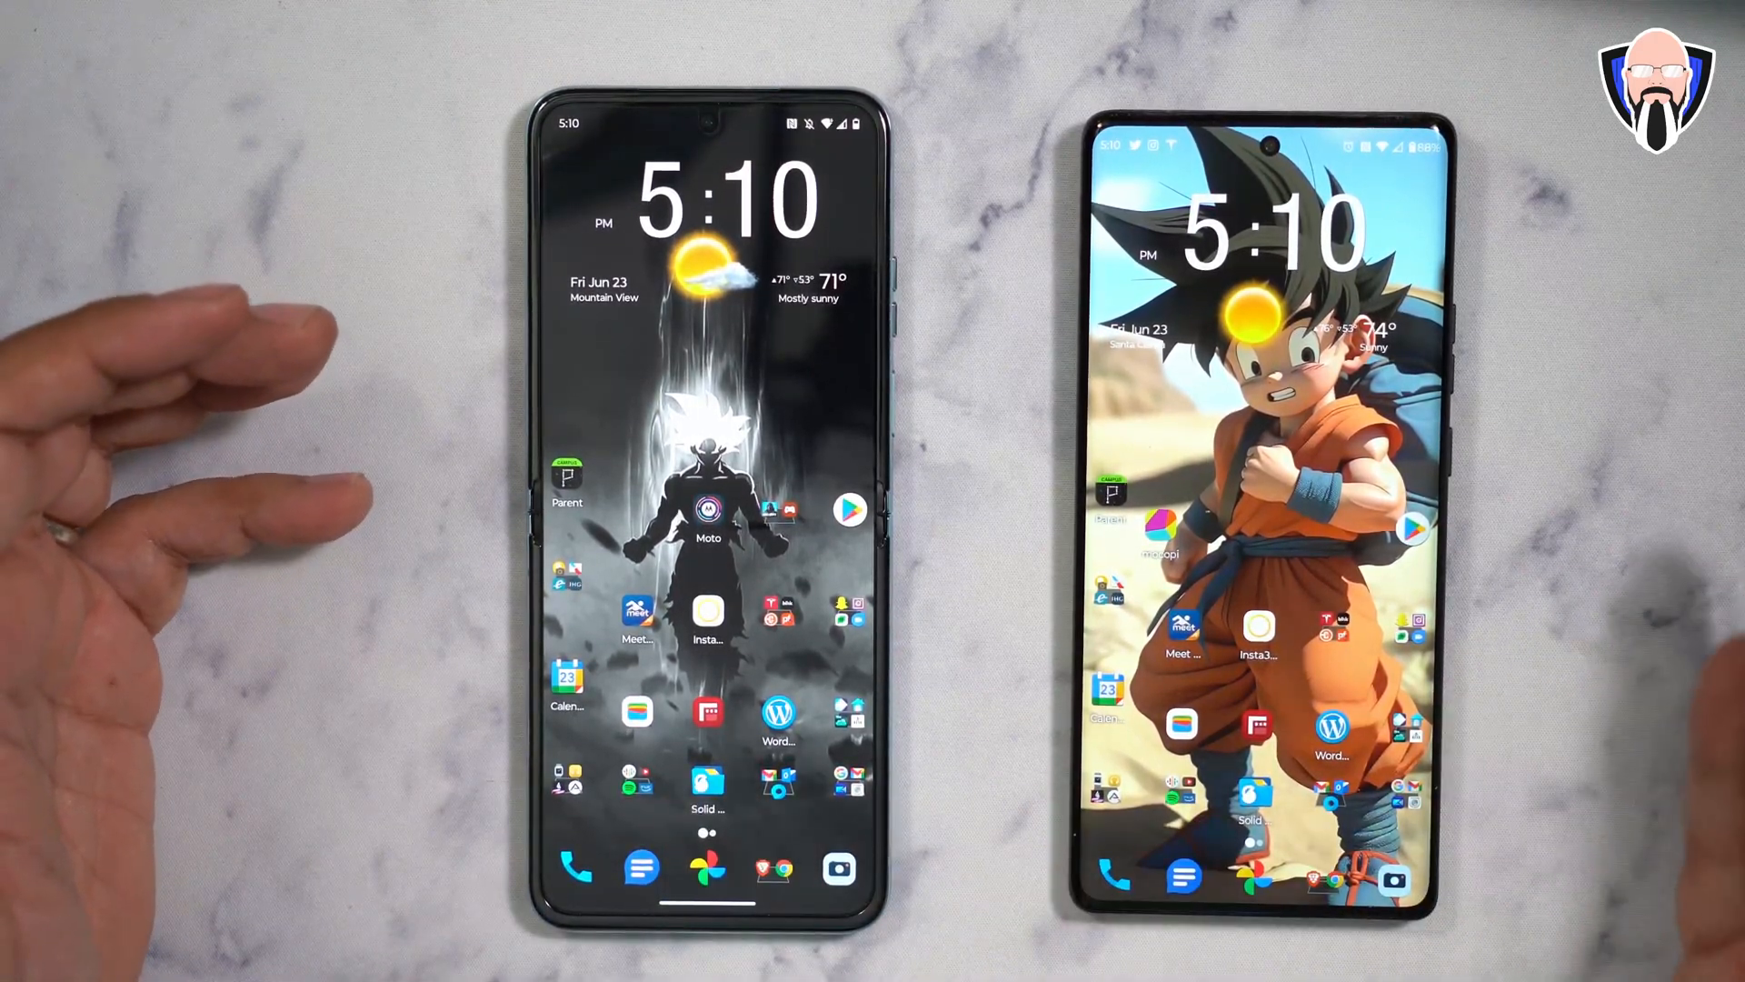
mouse_move(167, 389)
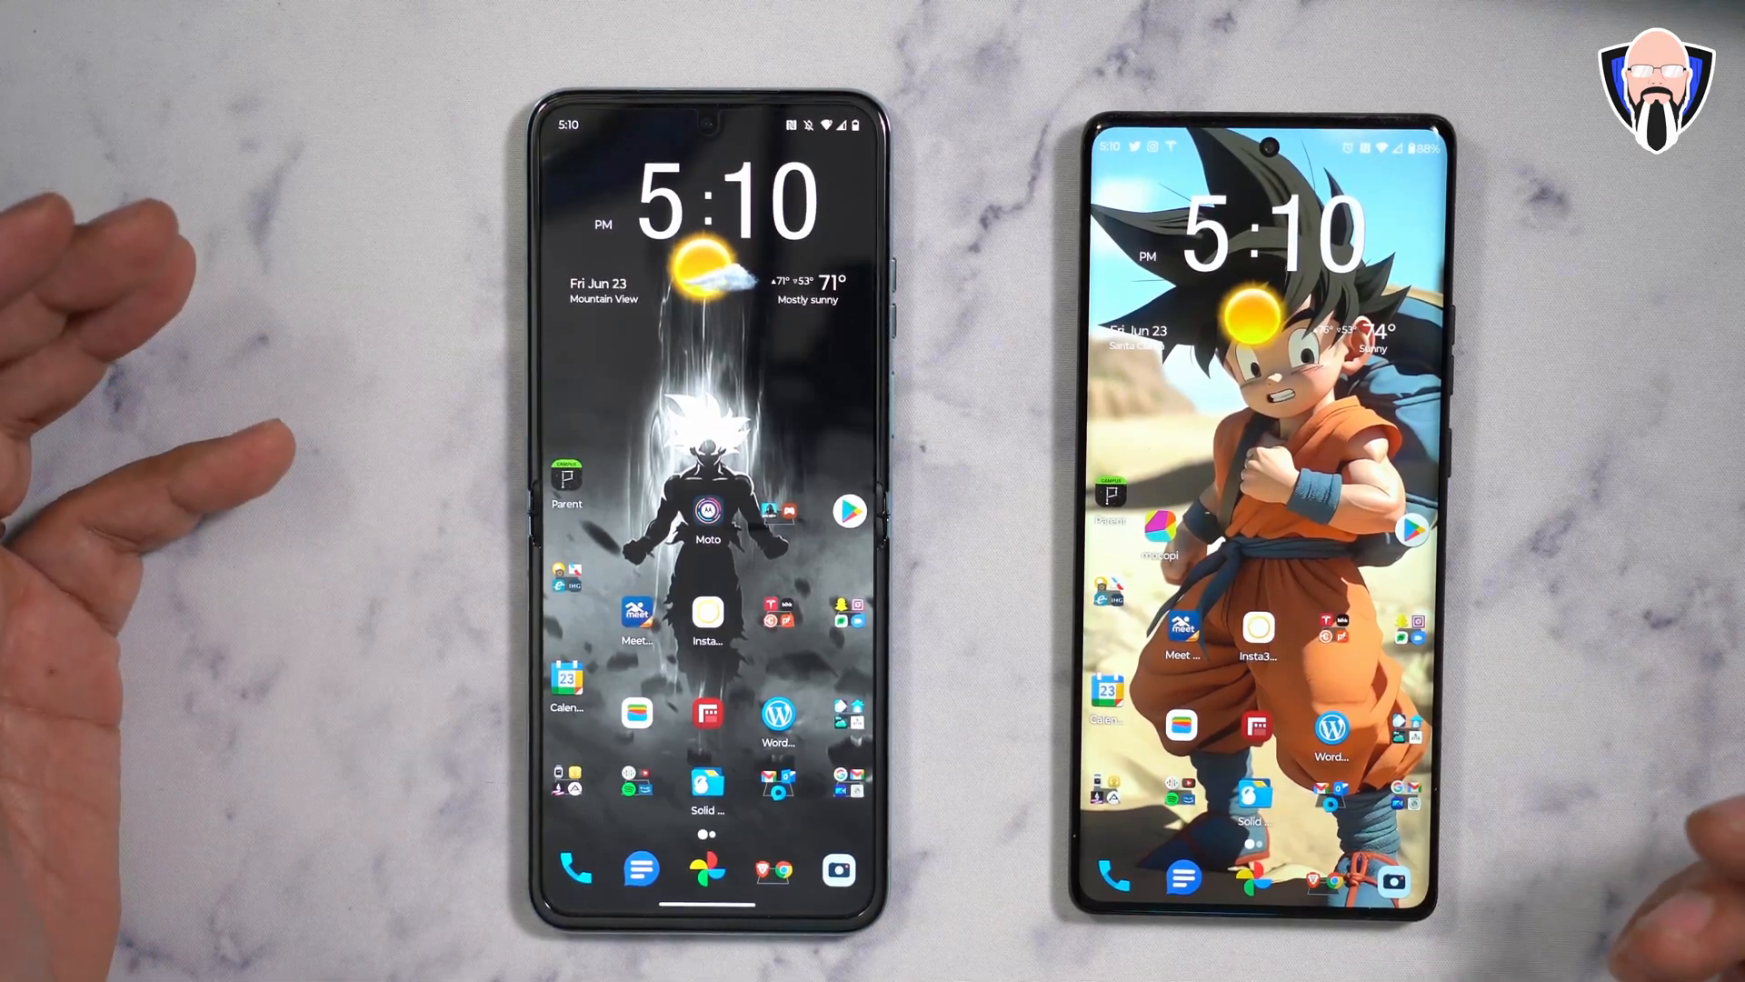